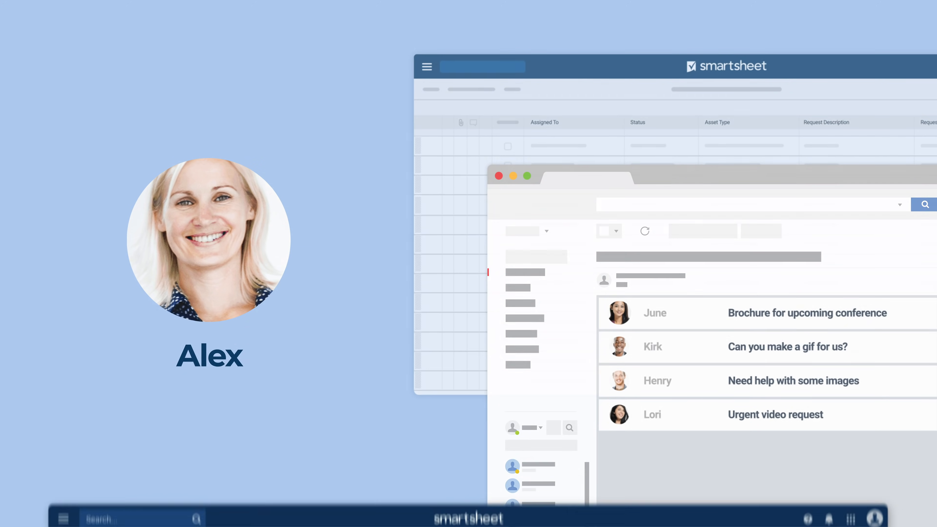
- Bring up the Forms menu on the Content Request Tracker sheet
left_click(146, 72)
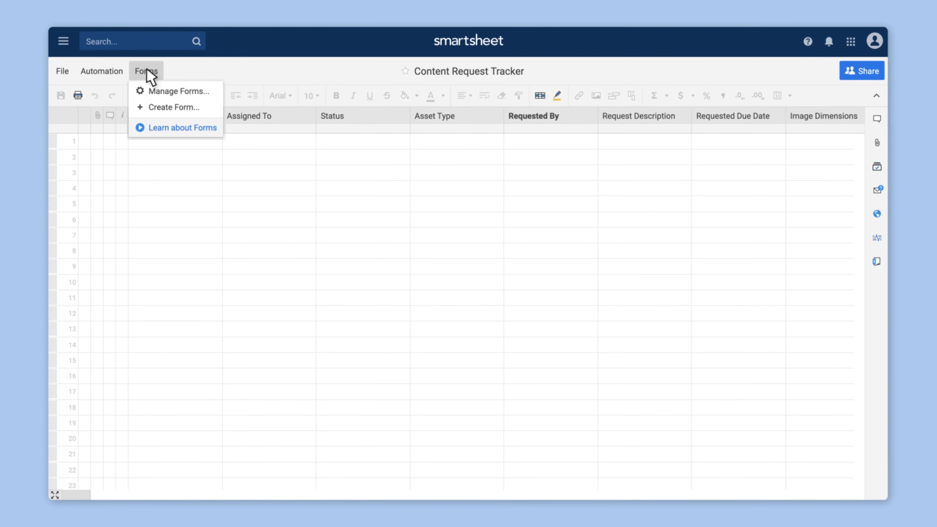
mouse_move(174, 118)
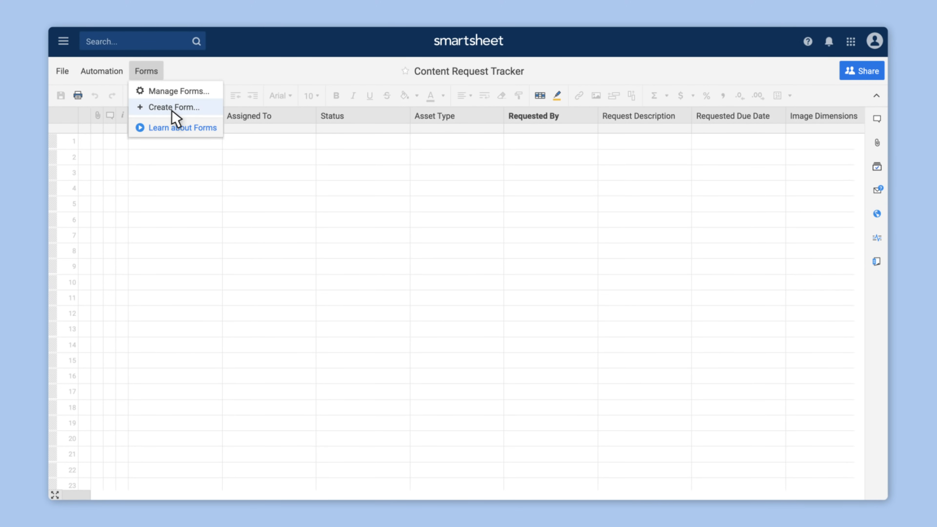
- Create a form from the sheet and bring up the Asset Type field's dropdown settings
left_click(174, 107)
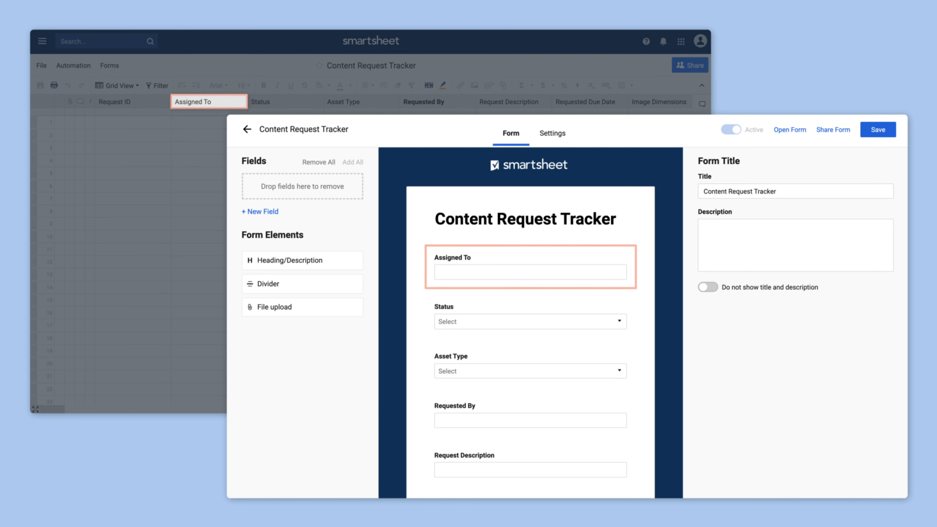
left_click(514, 322)
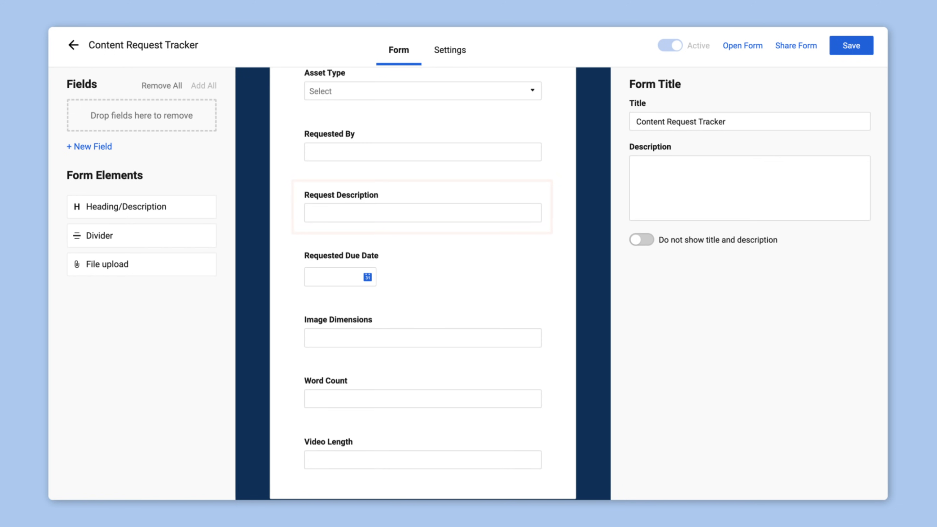
left_click(340, 277)
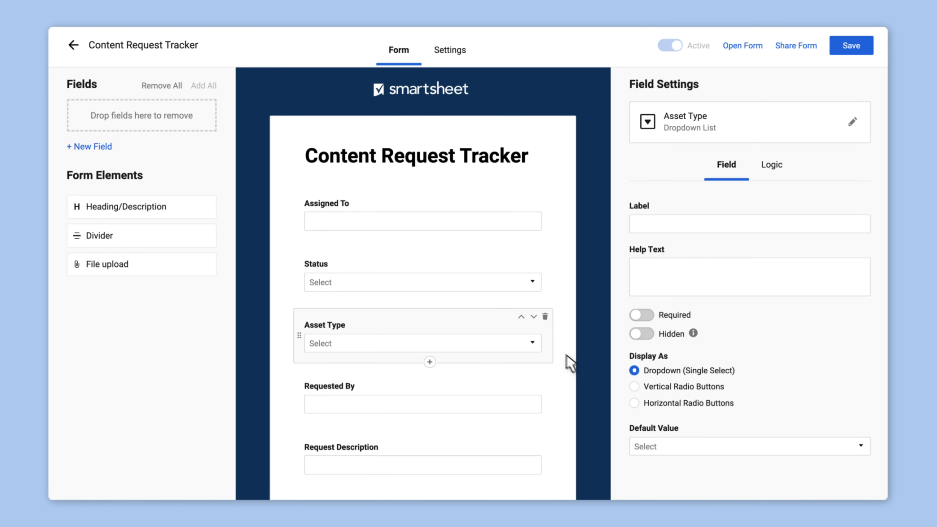
- Show Asset Type as horizontal radio buttons, require Your Name, and retitle the form Content Request Form
left_click(633, 403)
type("Your Name")
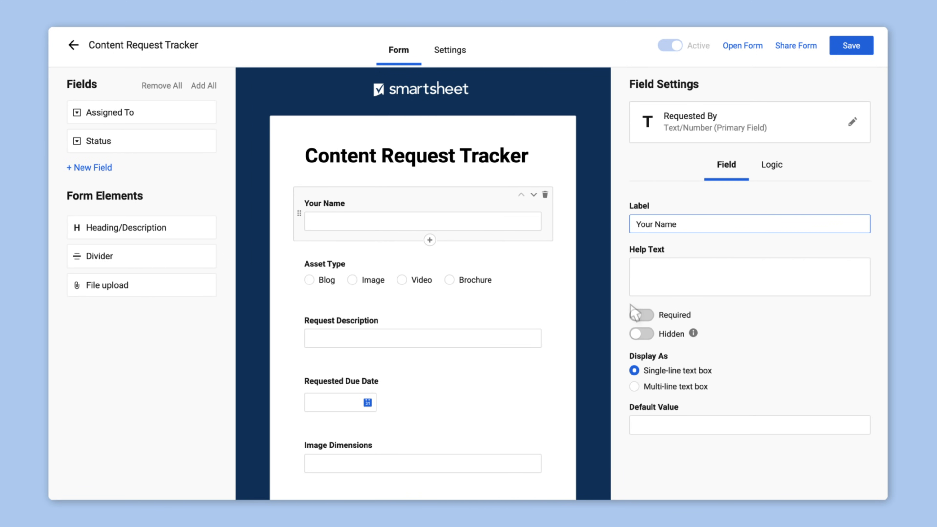
left_click(641, 315)
type("Please keep it brief (3-5 sentences)")
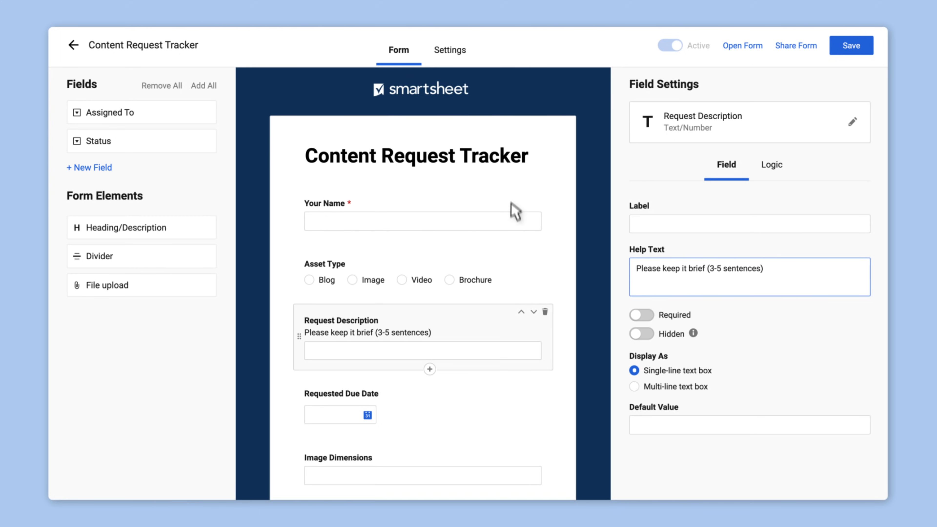
left_click(413, 155)
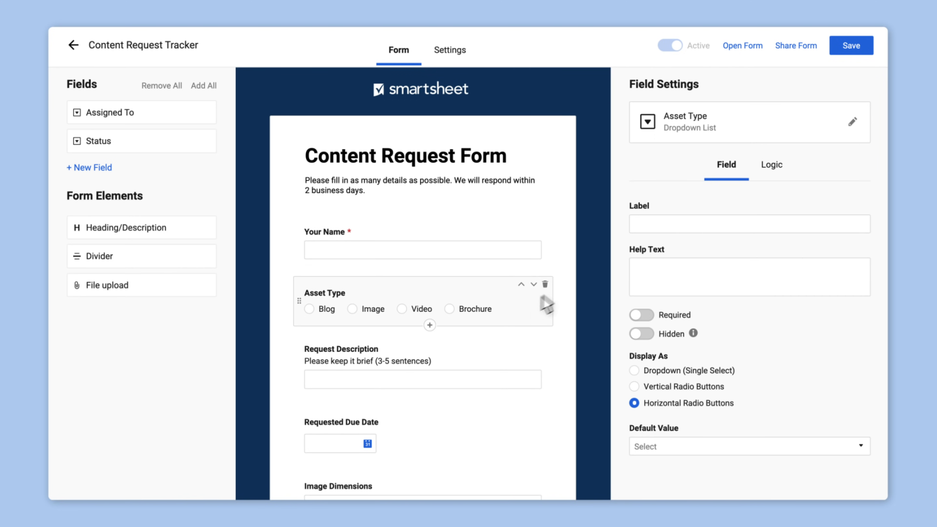
- Add a logic rule on Asset Type: when it is Image, show Image Dimensions, then test it
left_click(771, 165)
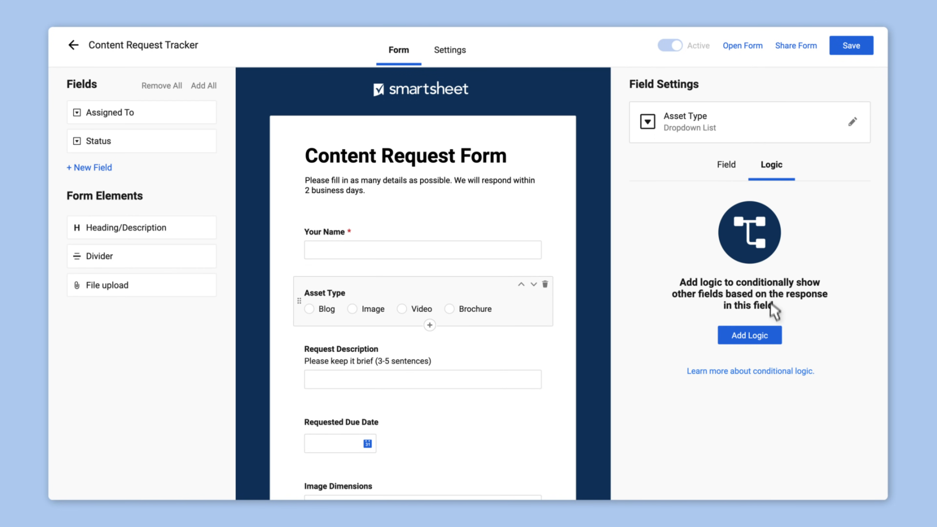
left_click(749, 335)
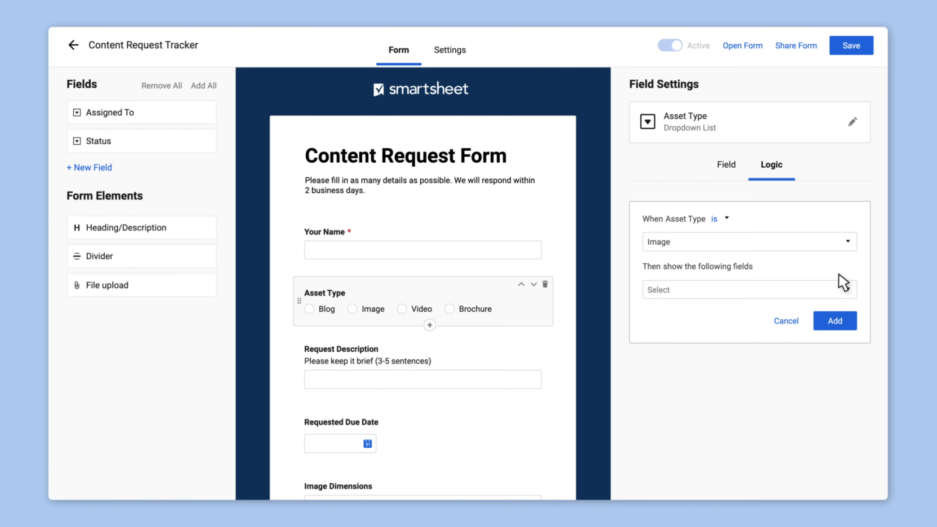
left_click(745, 289)
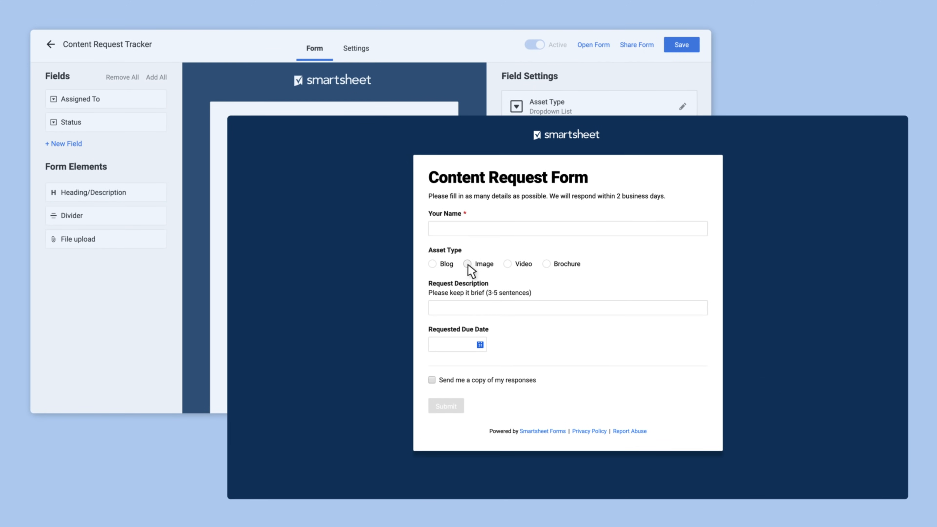
left_click(466, 264)
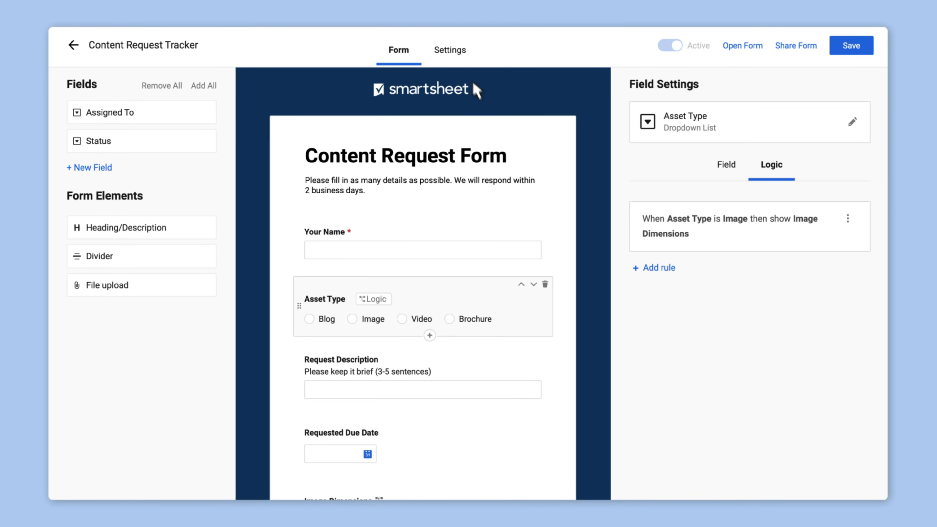
- Review the saved form's Settings: Modern theme, security and thank-you confirmation message
left_click(450, 50)
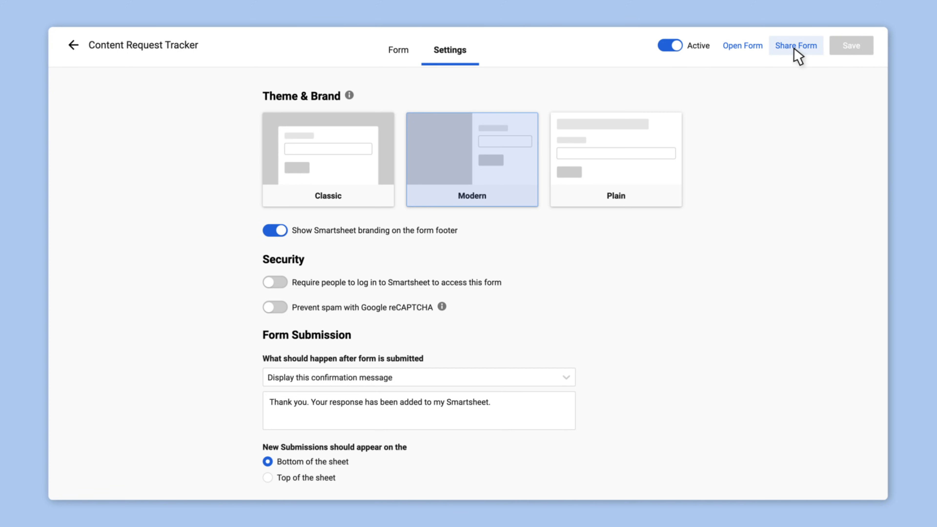
- Share the Content Request Form by link and view it filled in on a phone
left_click(795, 45)
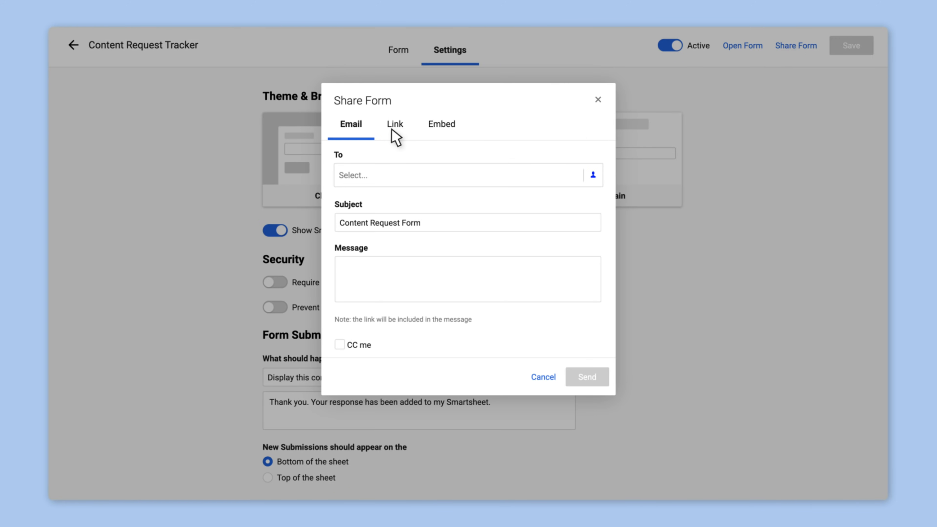
left_click(395, 124)
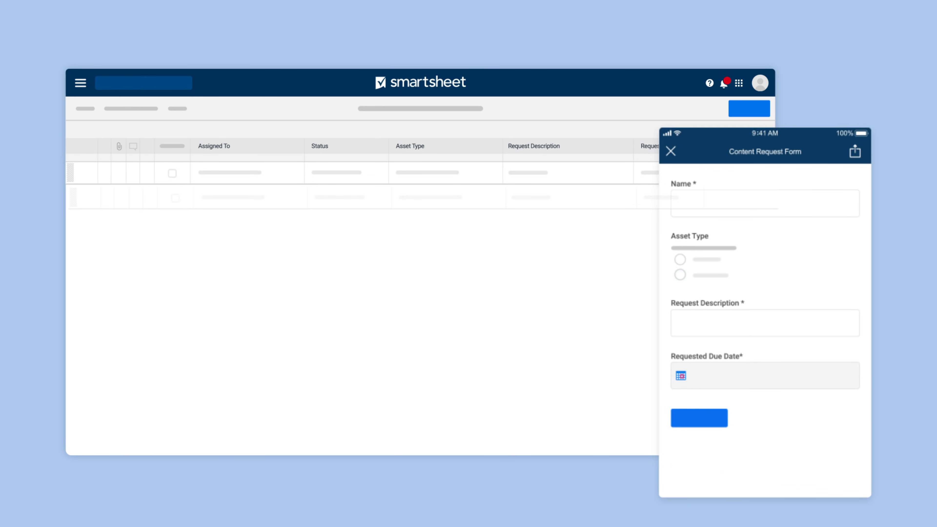
left_click(680, 275)
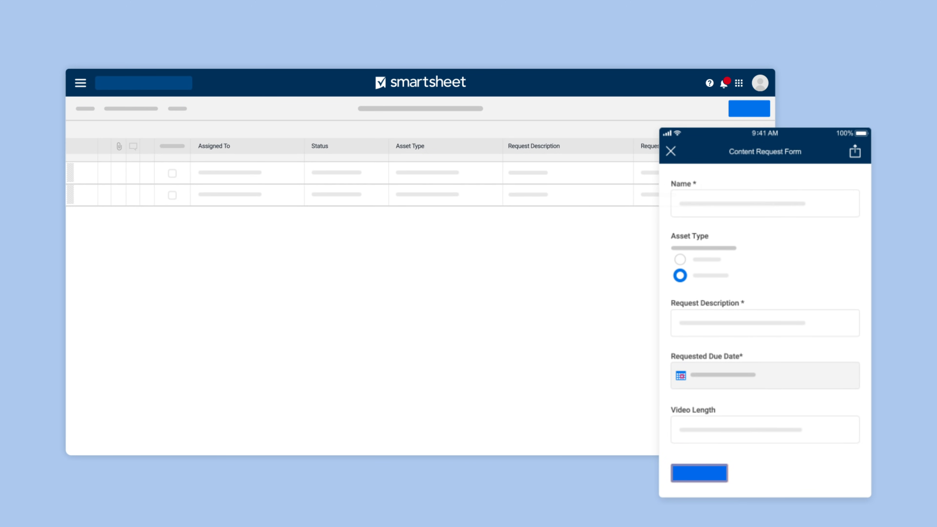